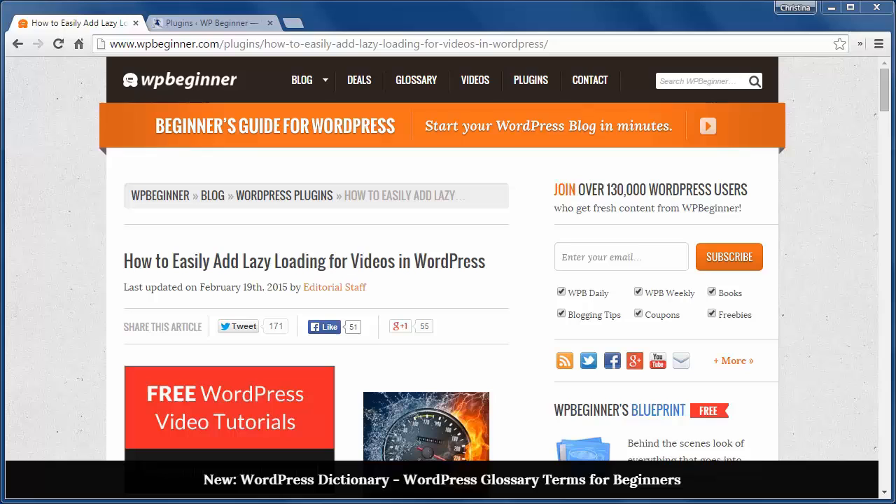
{"action": "mouse_move", "coordinate": [173, 23]}
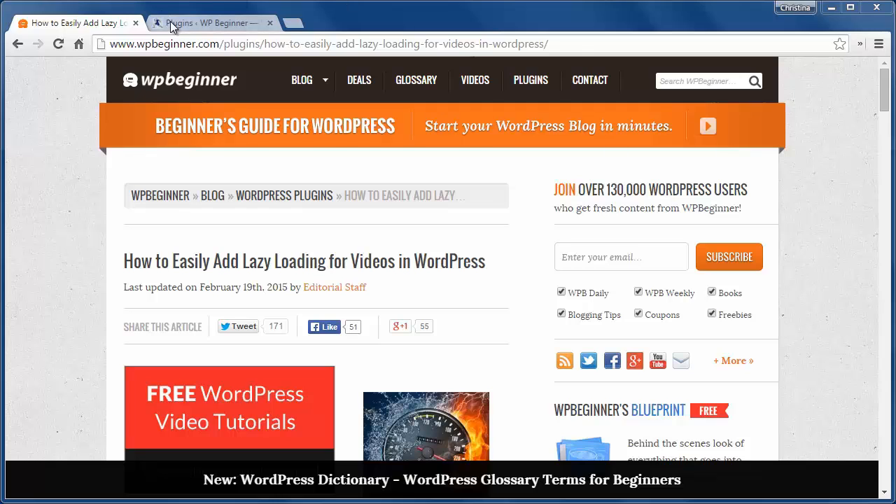
Open the Lazy Loading Video post and pause its YouTube video at two seconds
{"action": "left_click", "coordinate": [206, 22]}
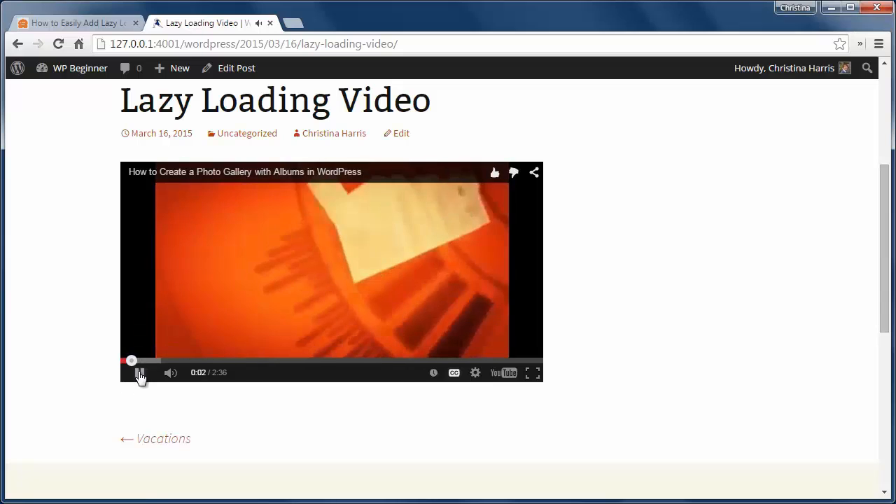
{"action": "left_click", "coordinate": [140, 372]}
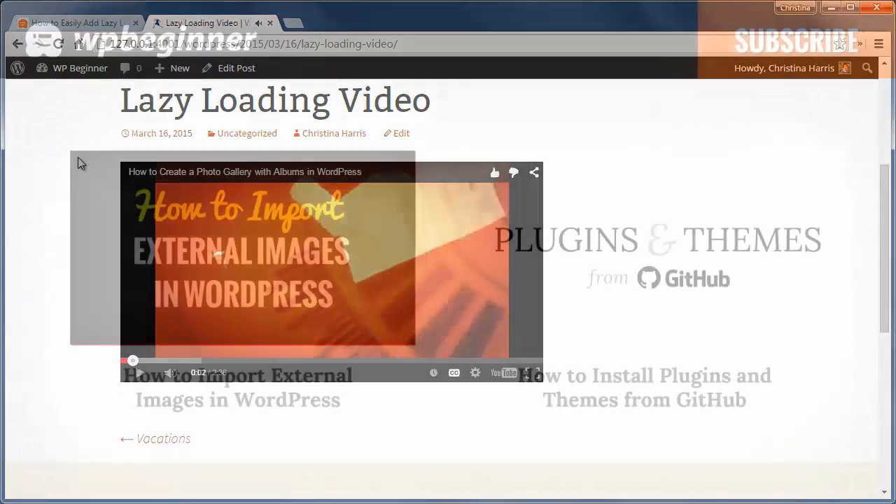